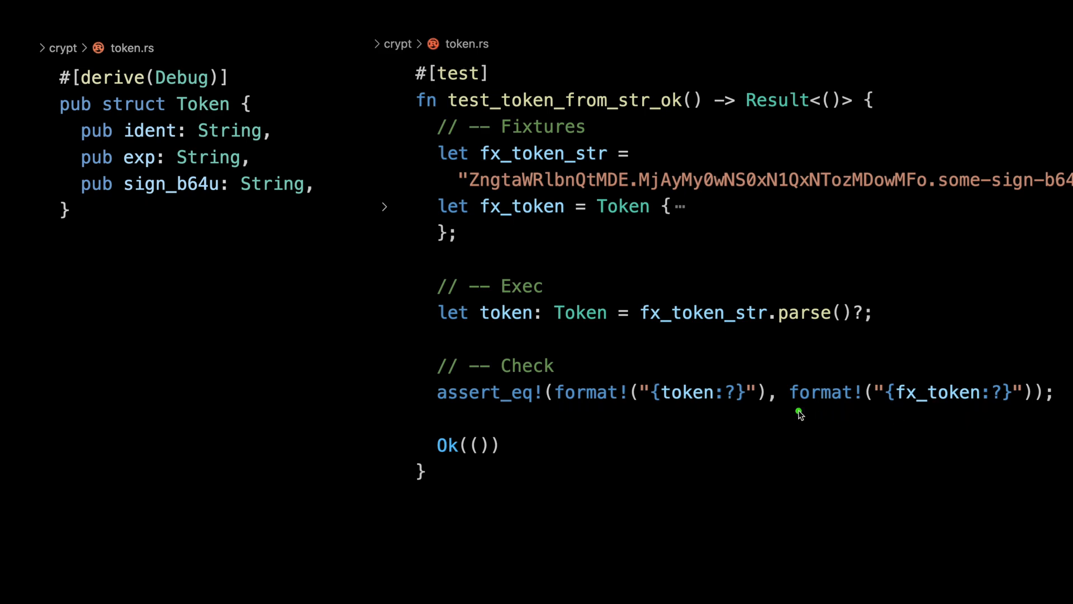
# - Replace the two format! arguments in assert_eq! with token and fx_token
pyautogui.moveTo(798, 412); pyautogui.dragTo(1006, 412)
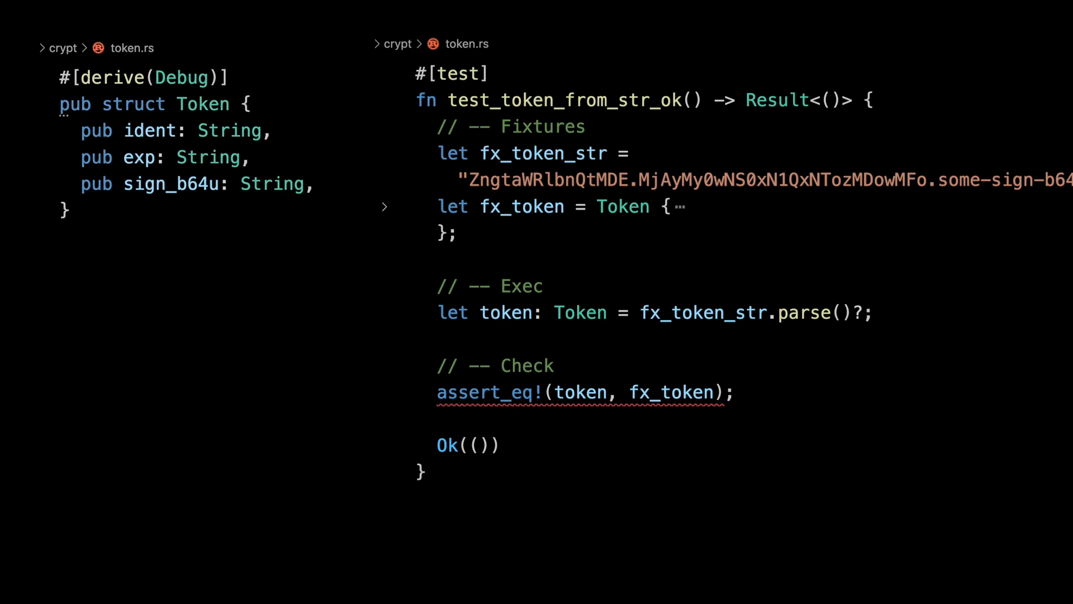
pyautogui.moveTo(558, 392)
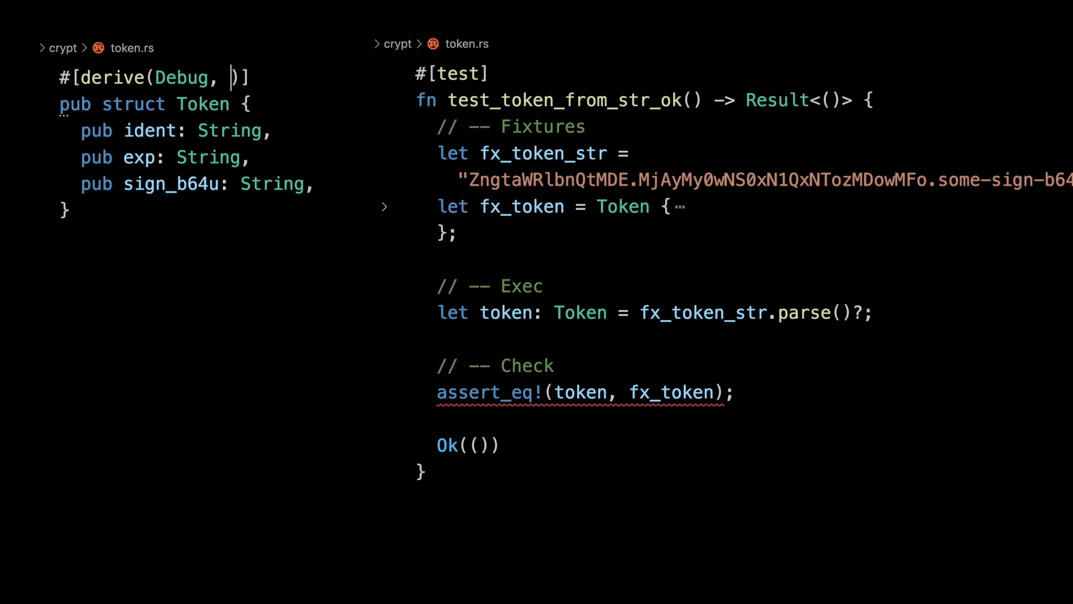
# - Add PartialEq to derive(Debug), remove it, and open a new line below
pyautogui.write('PartialEq')
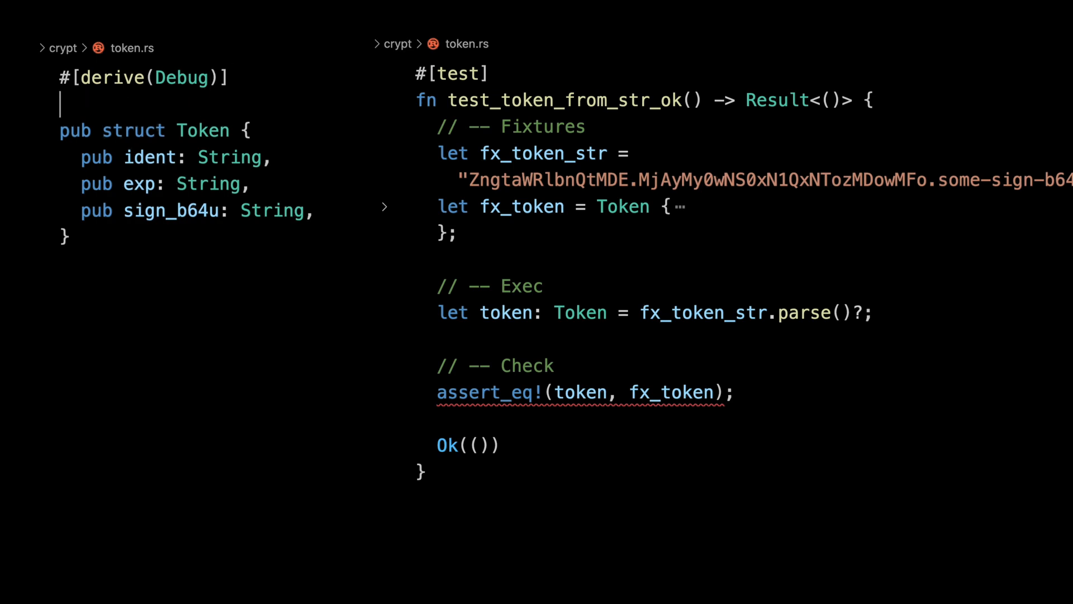
# - Add #[cfg_attr(test, derive(PartialEq))] above pub struct Token
pyautogui.write('#[cfg_]')
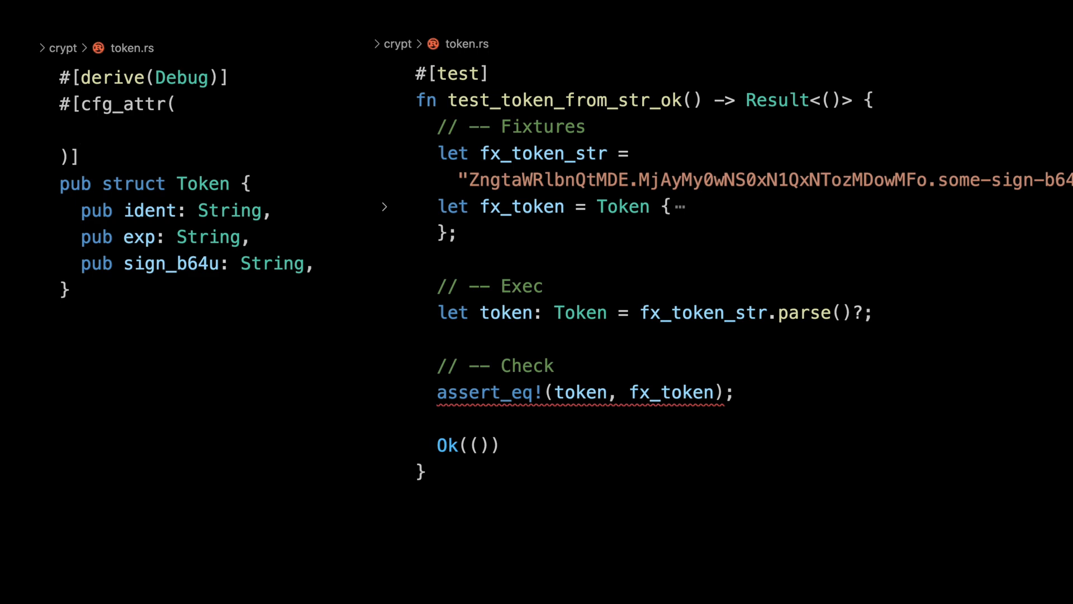
pyautogui.write('test,')
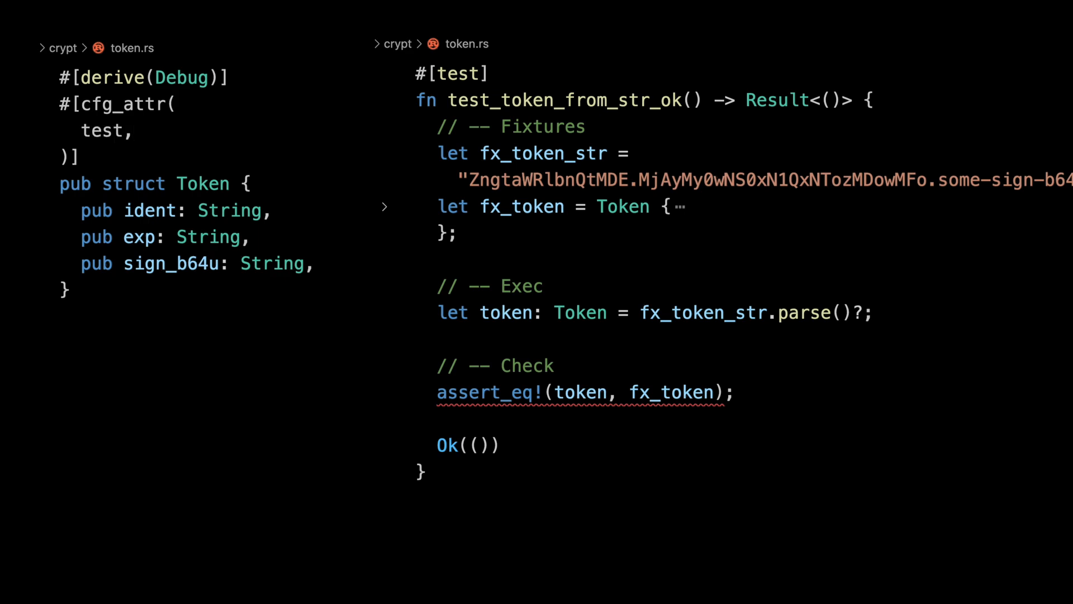
pyautogui.write('derive(Part')
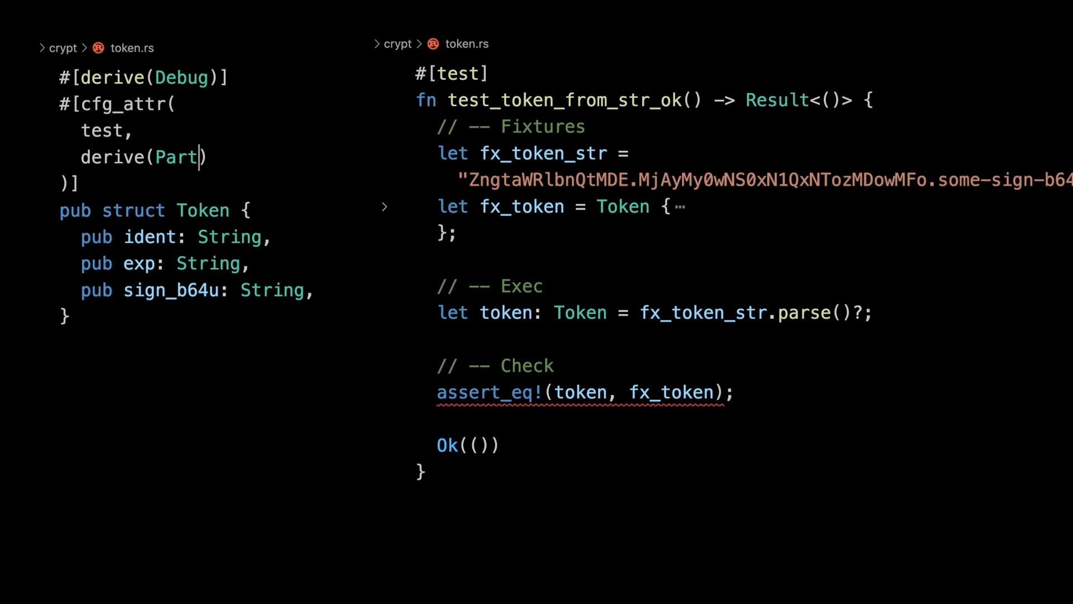
pyautogui.write('ialEq)')
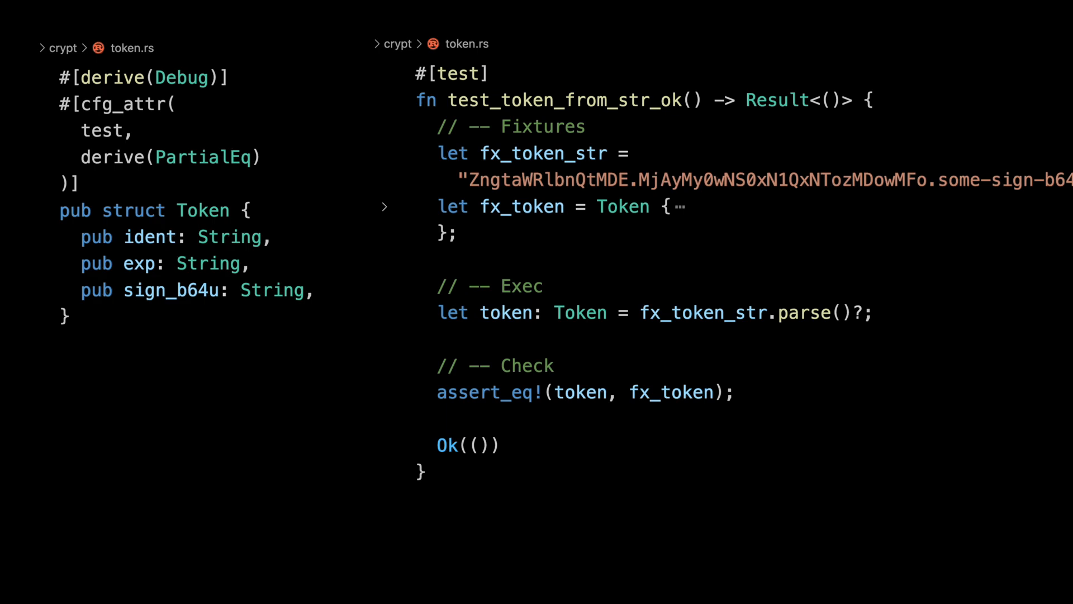
# - Add #[cfg(target_os="macos")] beneath #[test] on the token parsing test
pyautogui.click(491, 74)
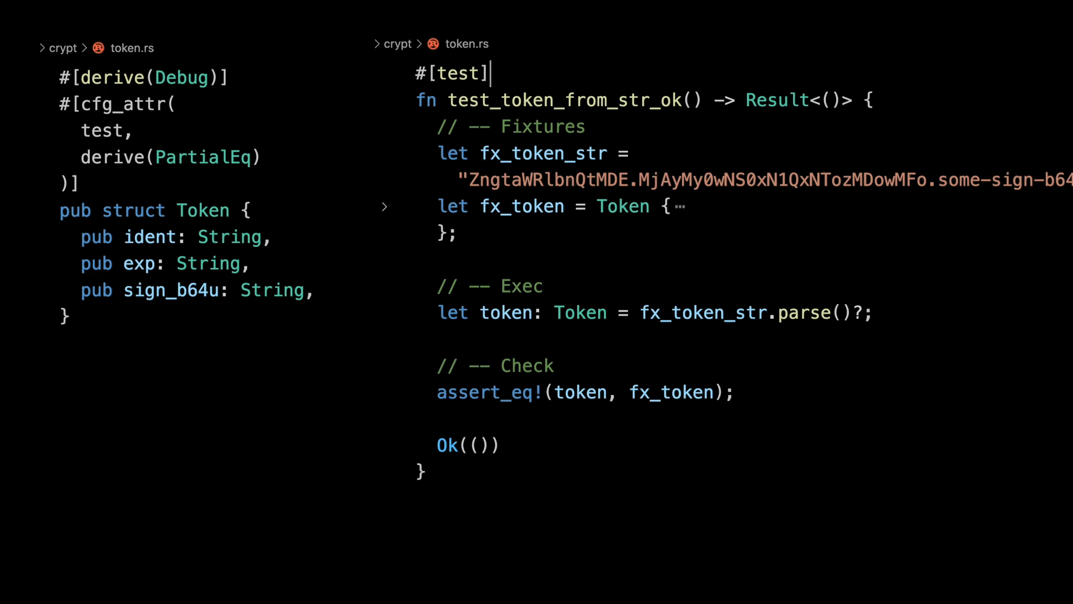
pyautogui.write('#[]')
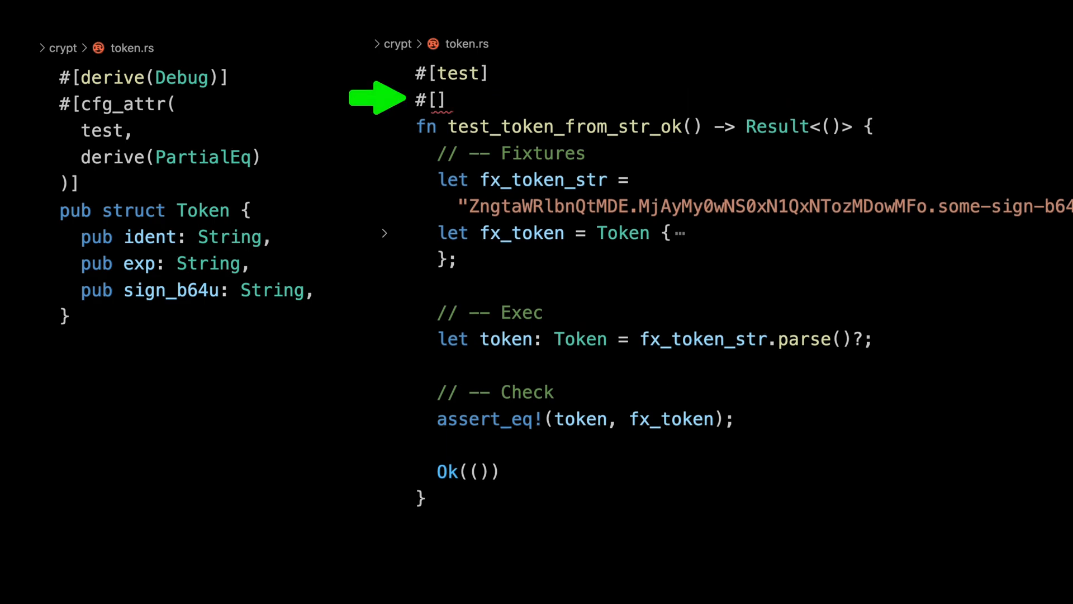
pyautogui.write('cfg(target')
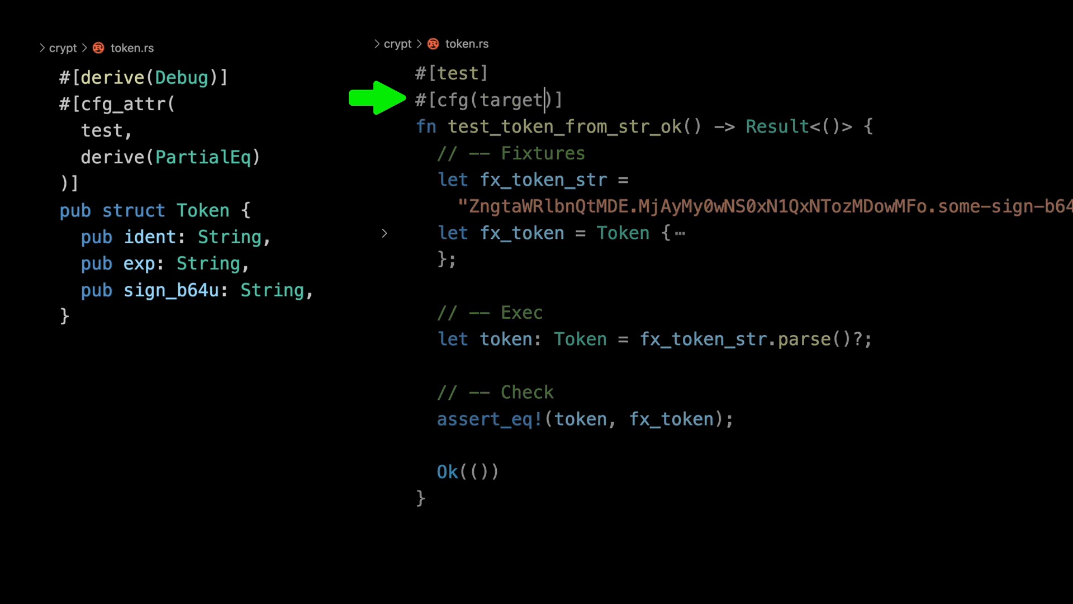
pyautogui.write('_os="macos"')
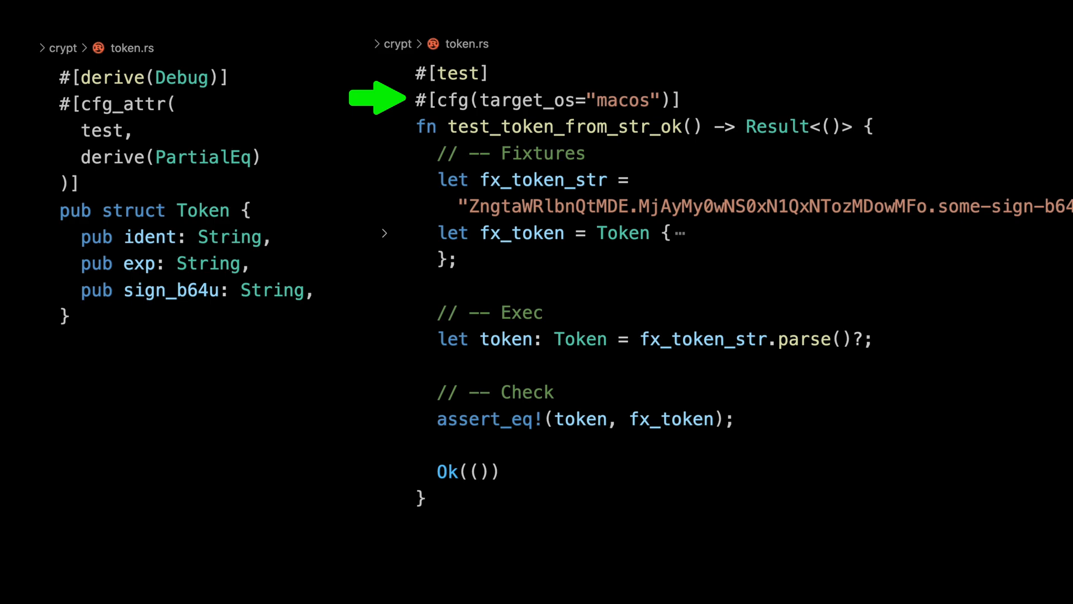
pyautogui.doubleClick(101, 130)
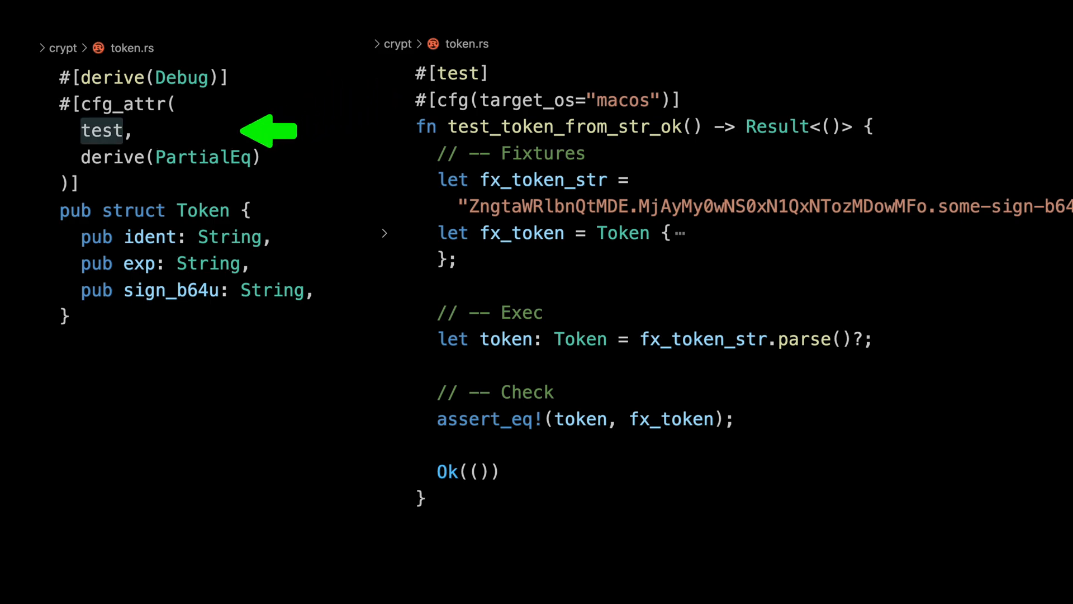
# - Change Token's cfg_attr condition to all(test, target_os="macos") across separate lines
pyautogui.write('all()')
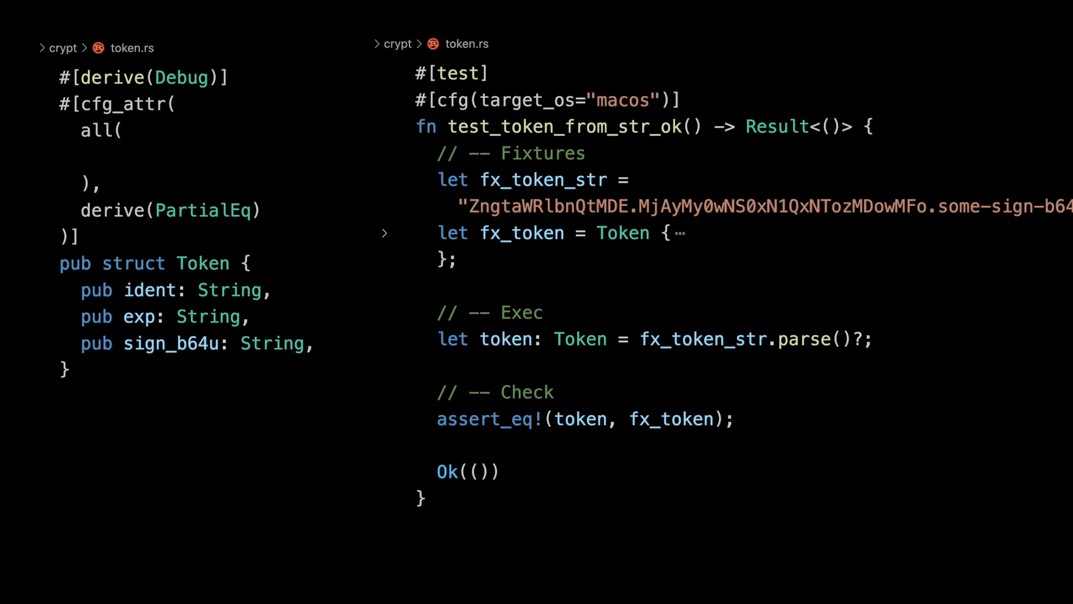
pyautogui.write('test,')
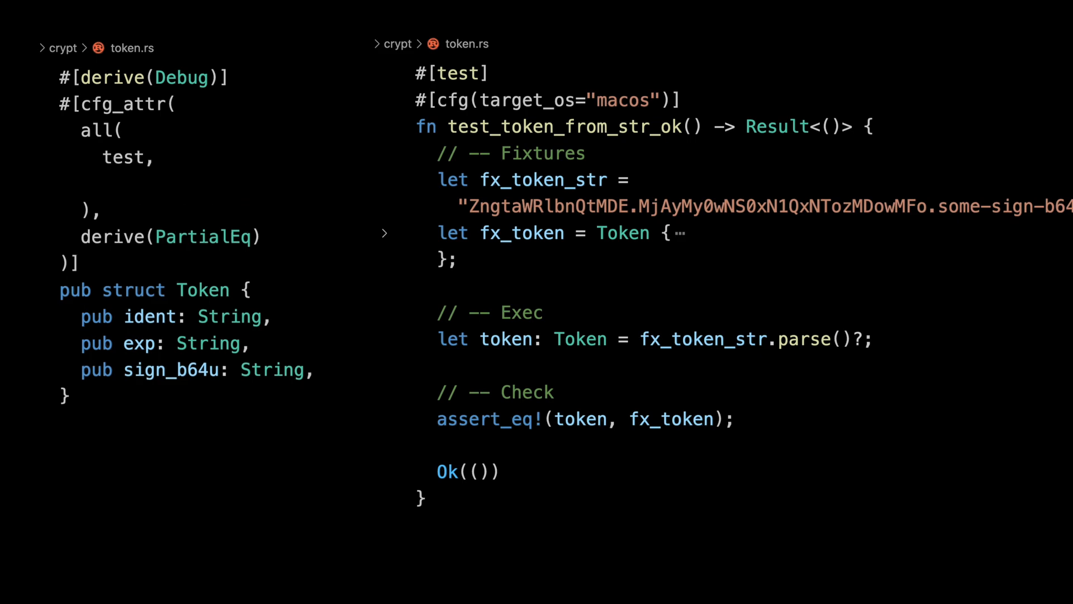
pyautogui.write('target_os="mac"')
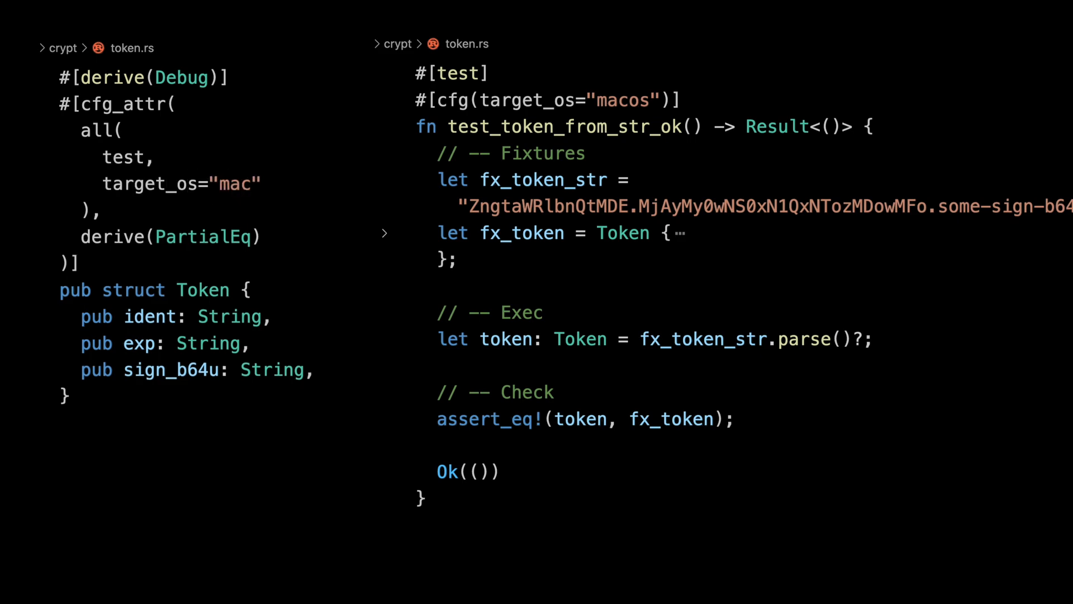
pyautogui.write('os')
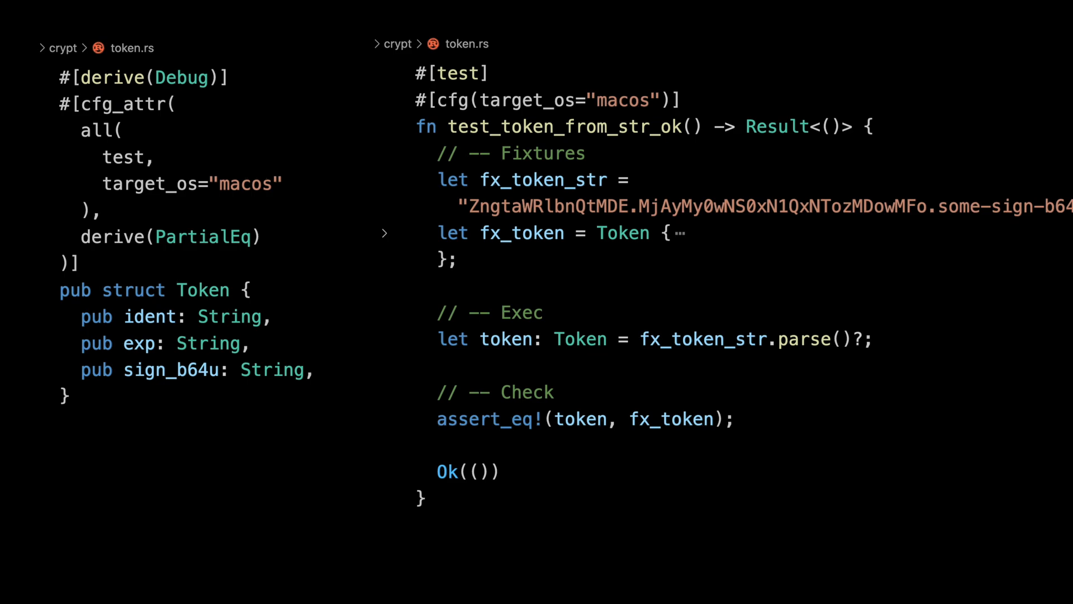
pyautogui.write('w')
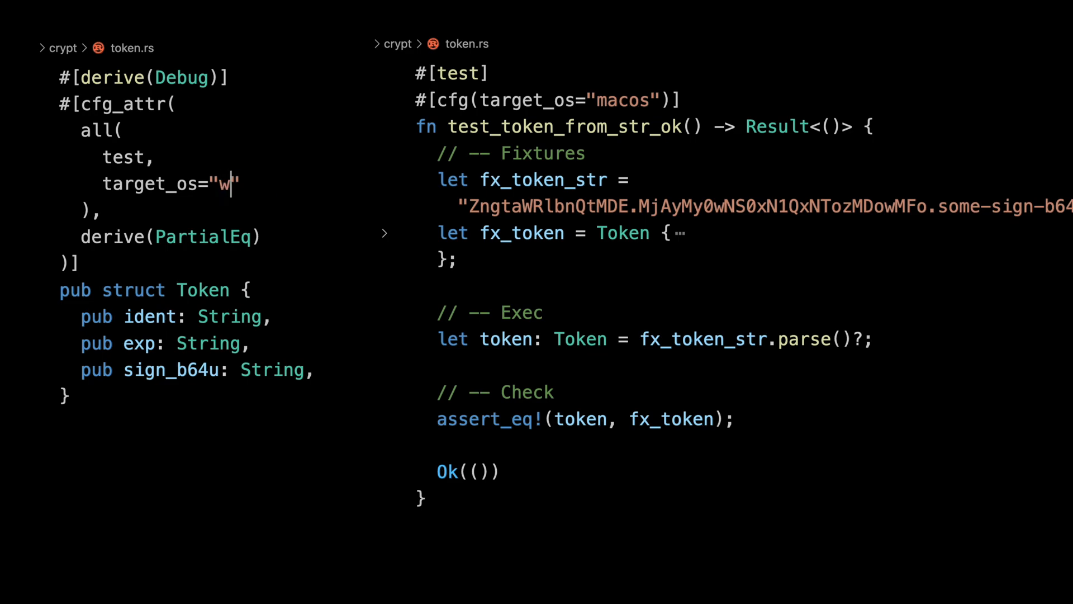
# - Try not(target_os="windows"), revert to cfg_attr(test), remove the test's cfg, start committing
pyautogui.write('indows')
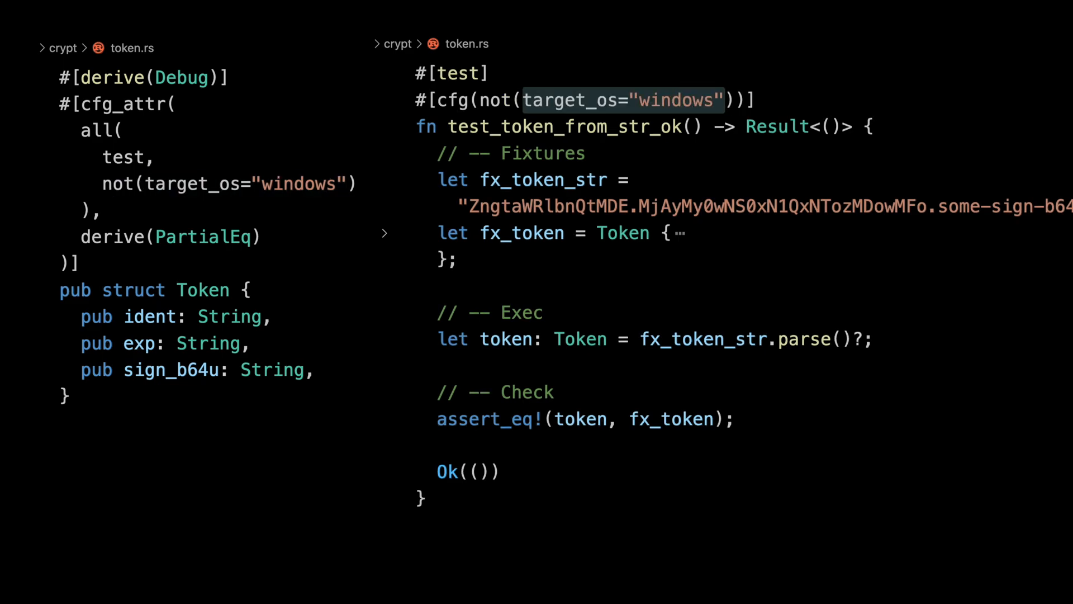
pyautogui.click(616, 100)
pyautogui.write('.')
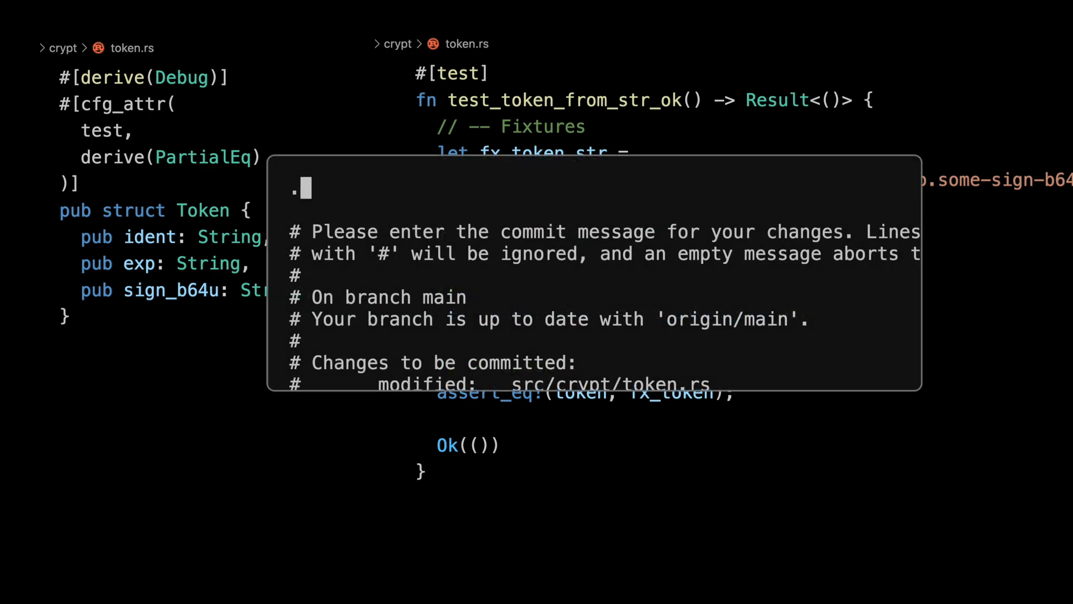
pyautogui.write('code clean - token cfg_att')
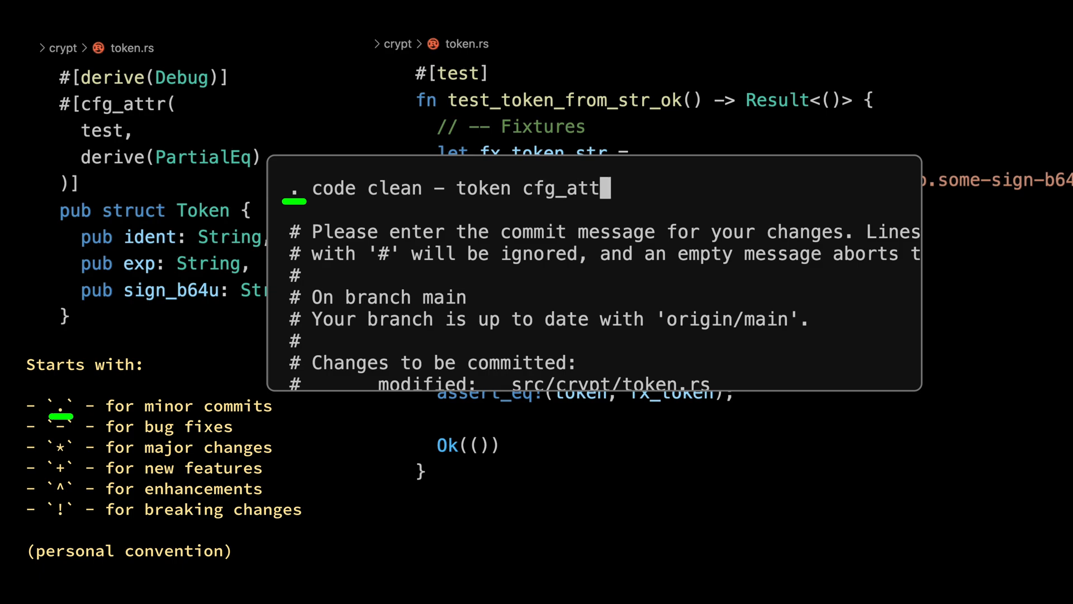
pyautogui.write('https://rust10x.com/lang/')
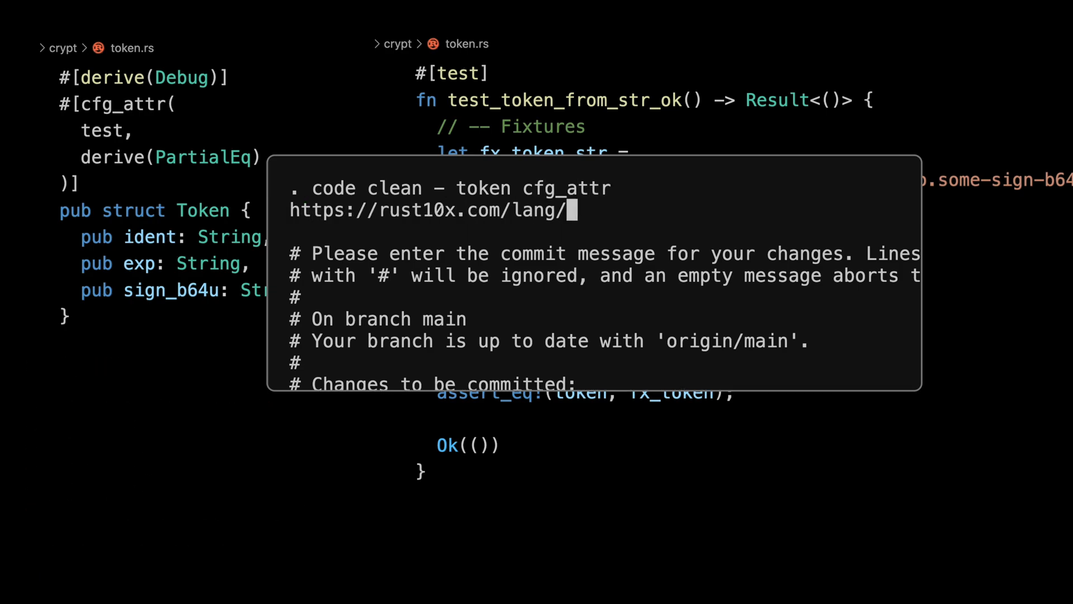
pyautogui.write('cfg_attr')
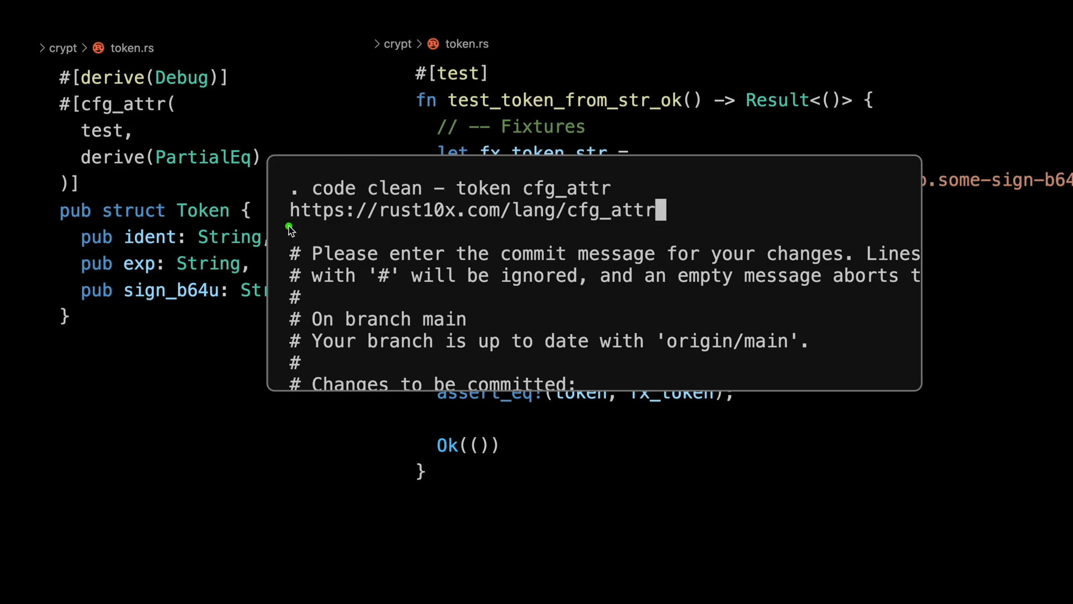